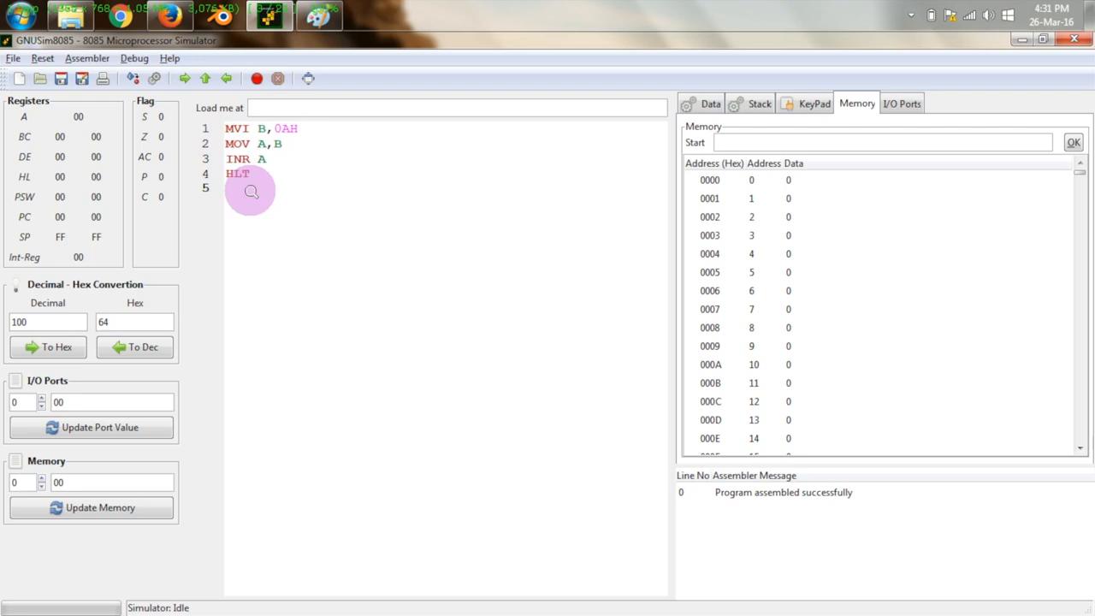
Step once to execute MVI B,0AH, loading 0AH into register B.
click(184, 77)
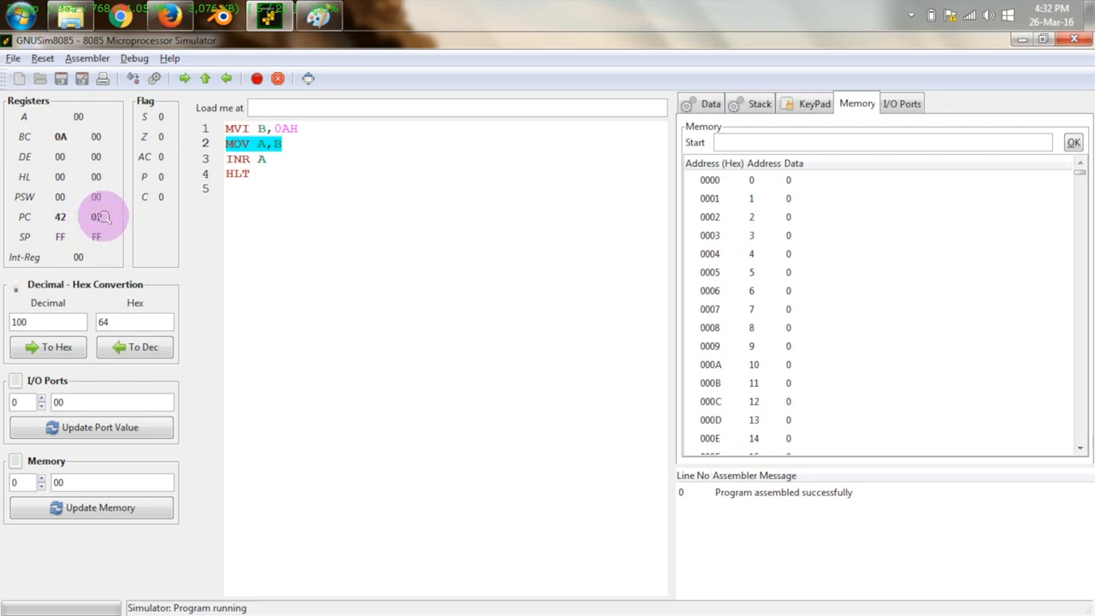
Step through MOV A,B and INR A so register A holds 0BH.
click(184, 78)
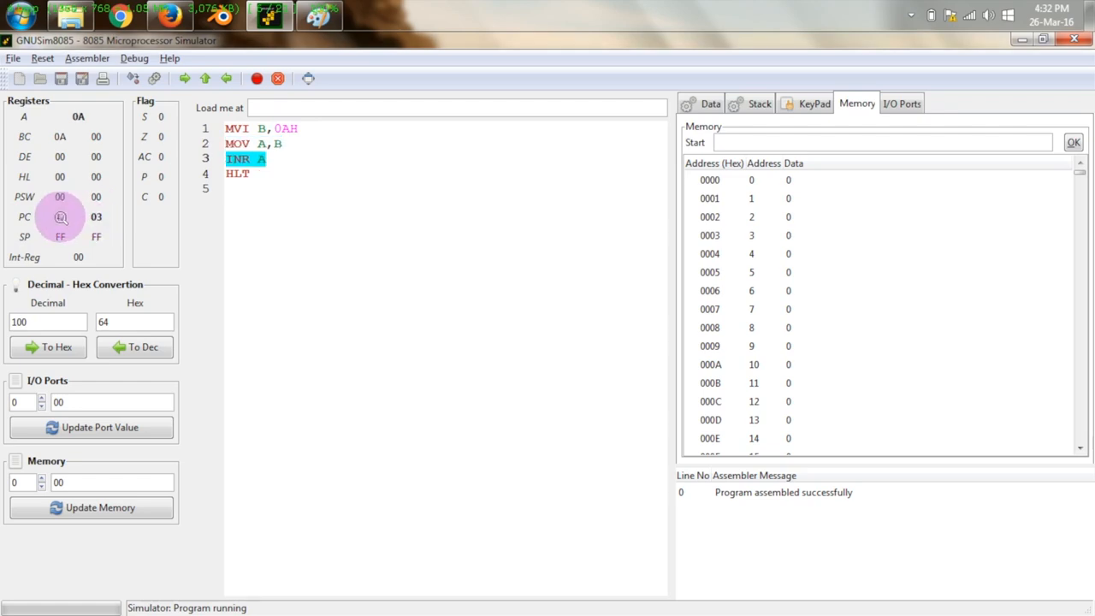
click(184, 78)
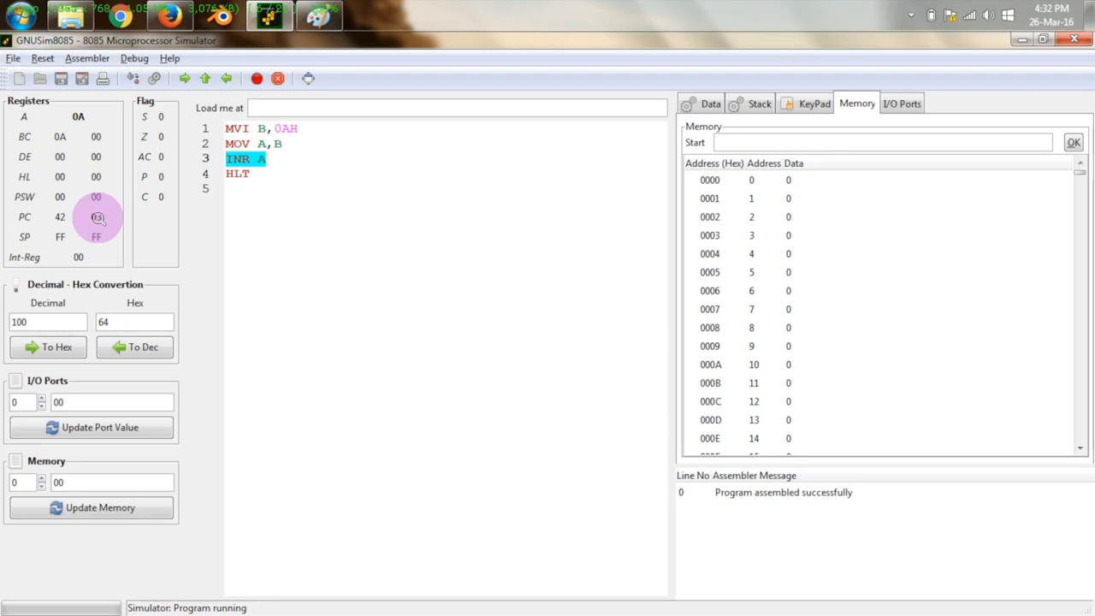
click(184, 78)
text(16890)
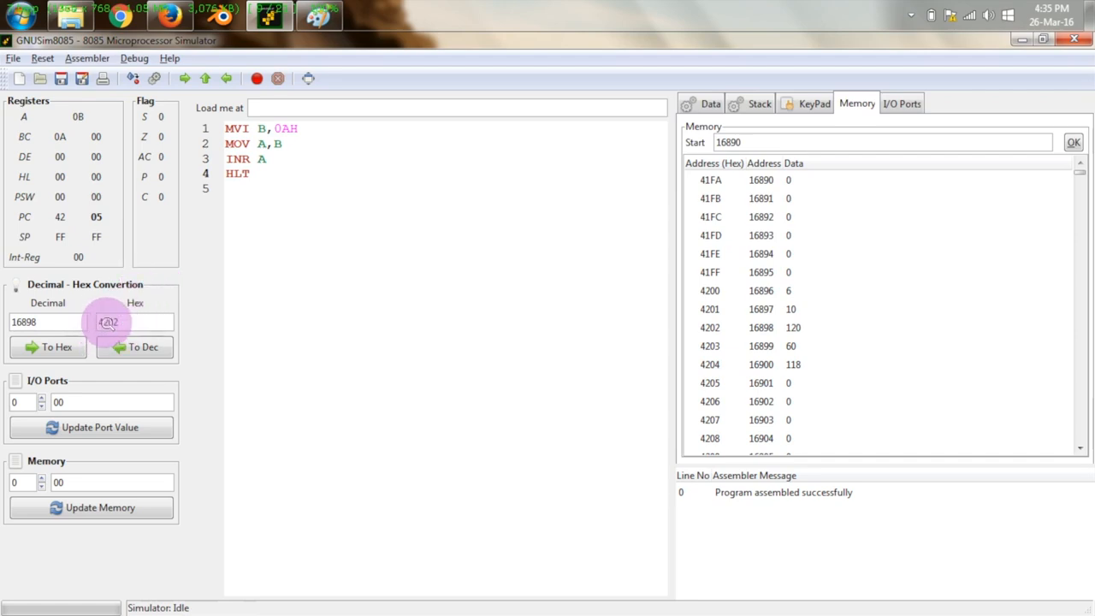
click(48, 346)
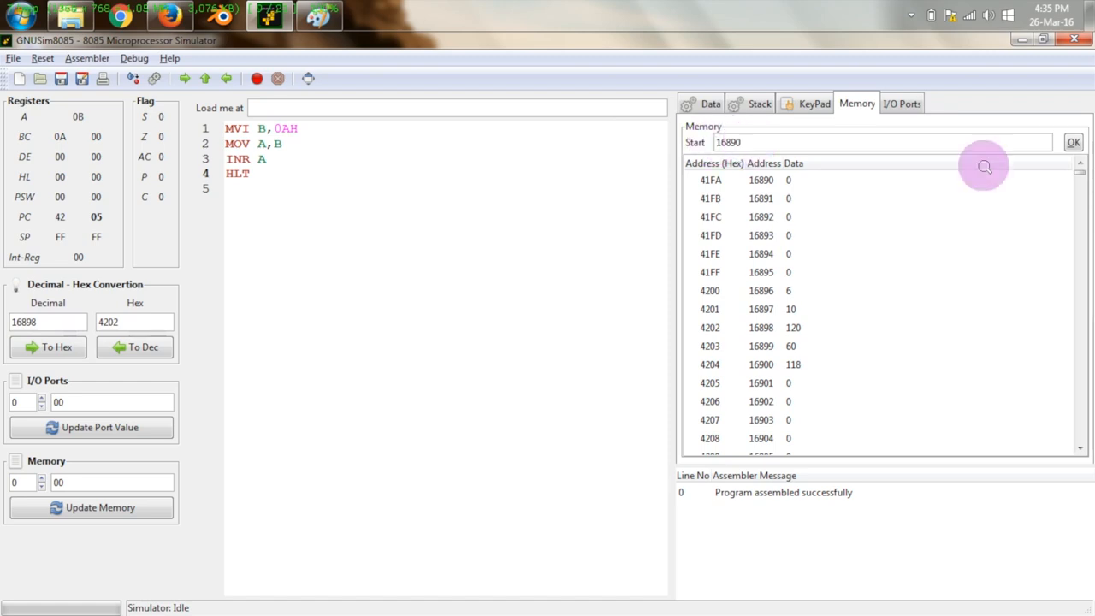
mouse_move(938, 207)
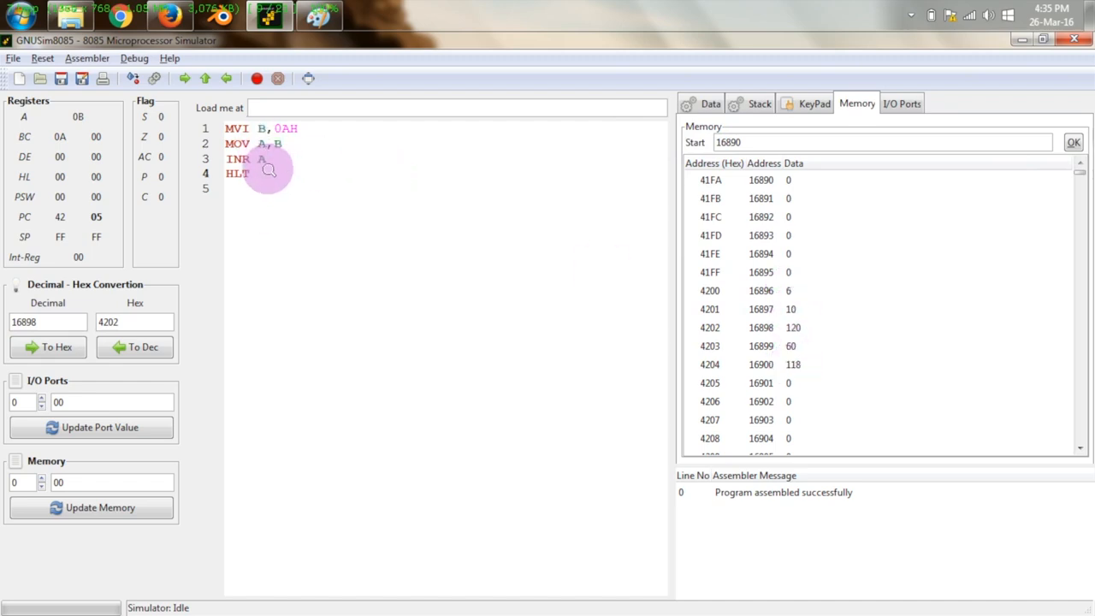
mouse_move(262, 192)
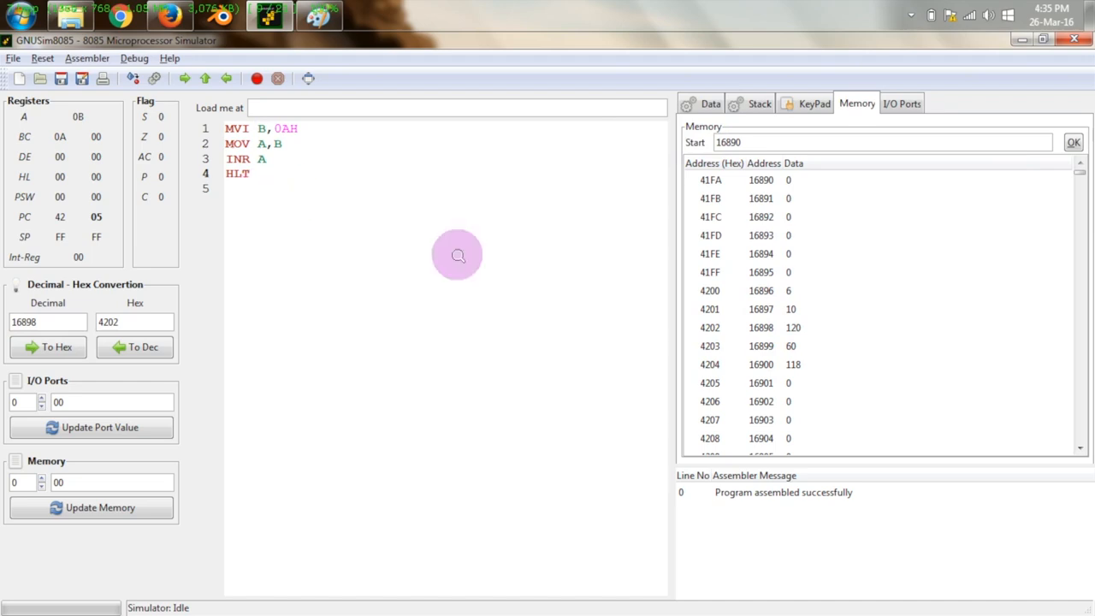
mouse_move(775, 319)
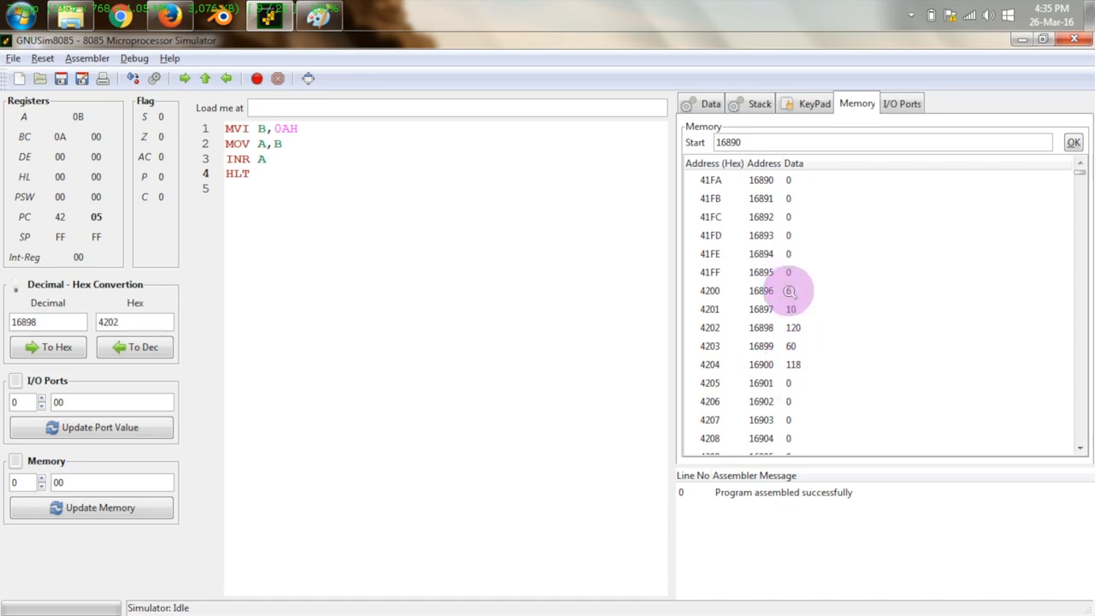
mouse_move(796, 372)
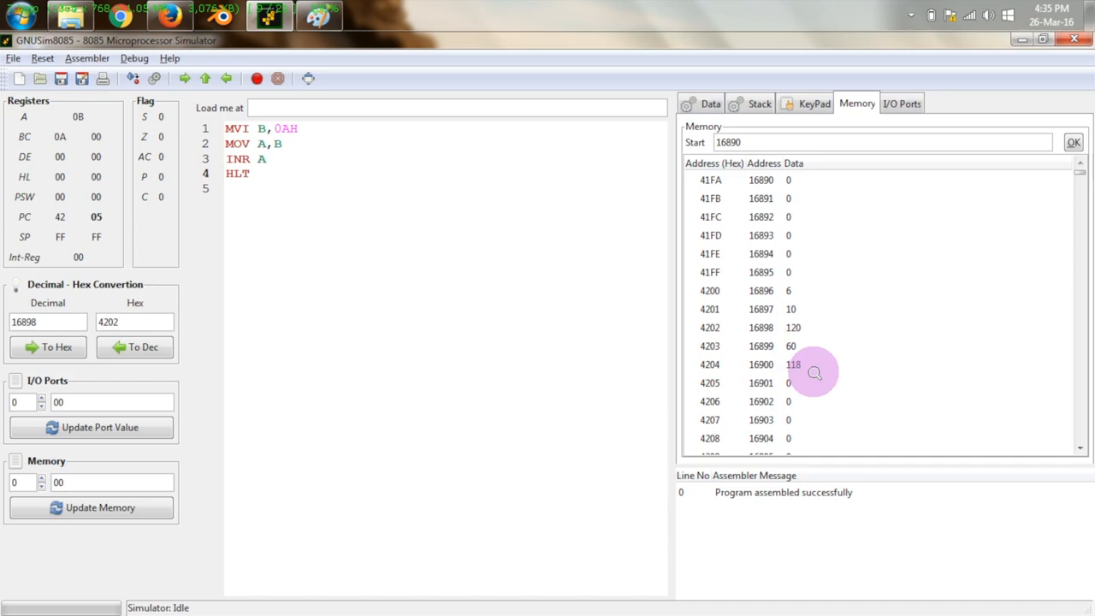
mouse_move(791, 308)
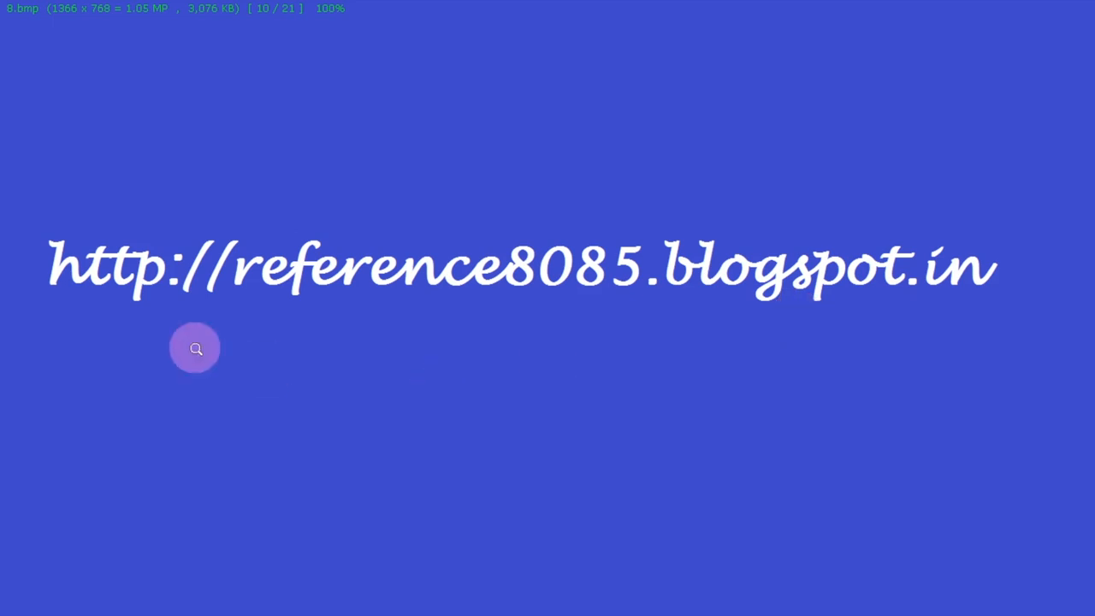
mouse_move(392, 358)
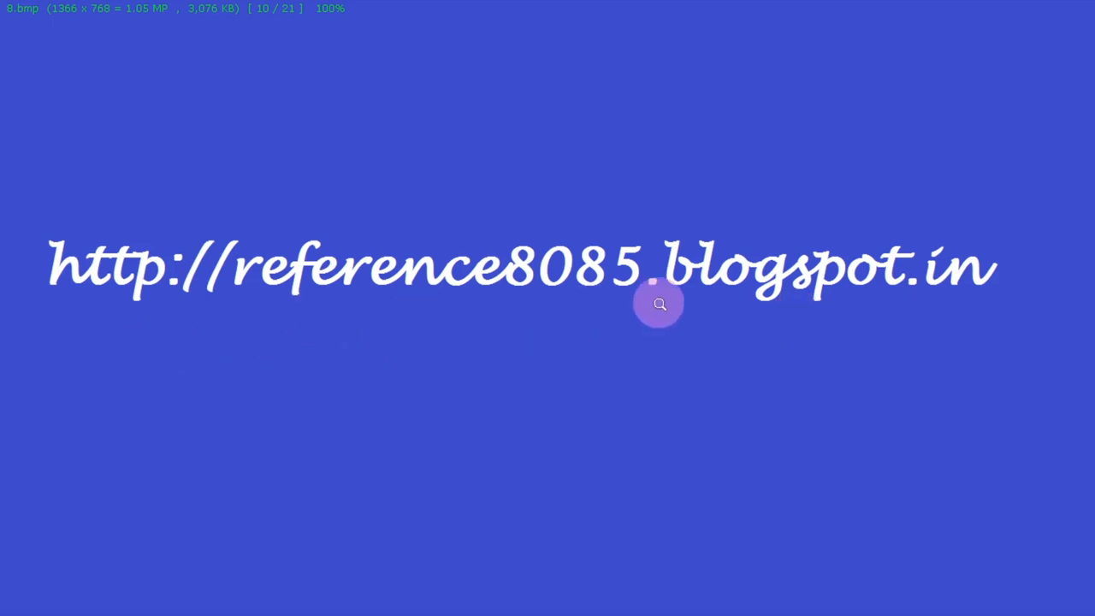
mouse_move(933, 320)
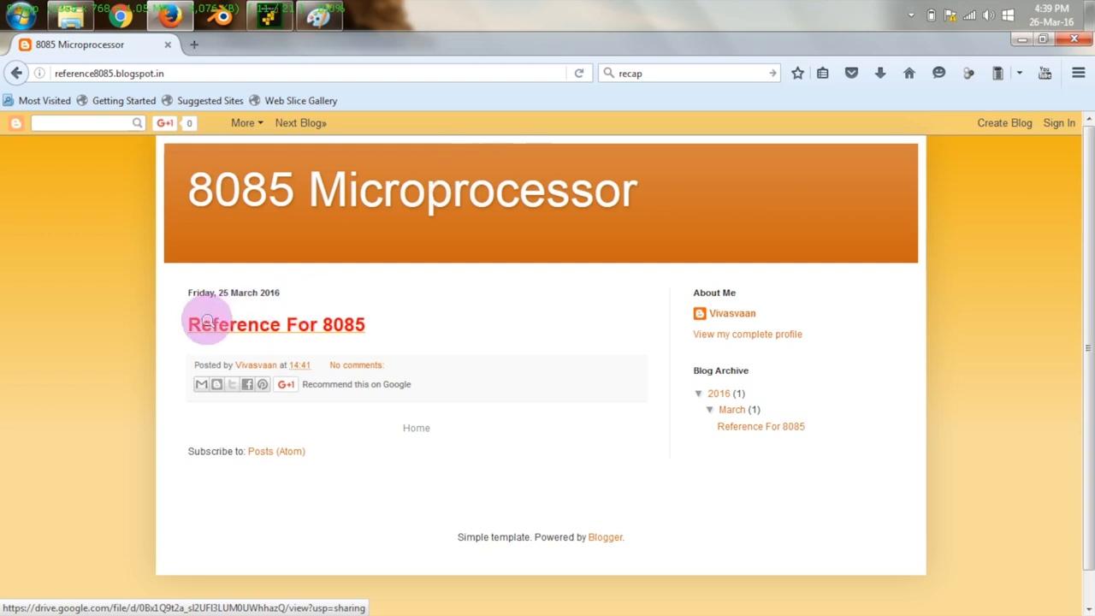
mouse_move(334, 329)
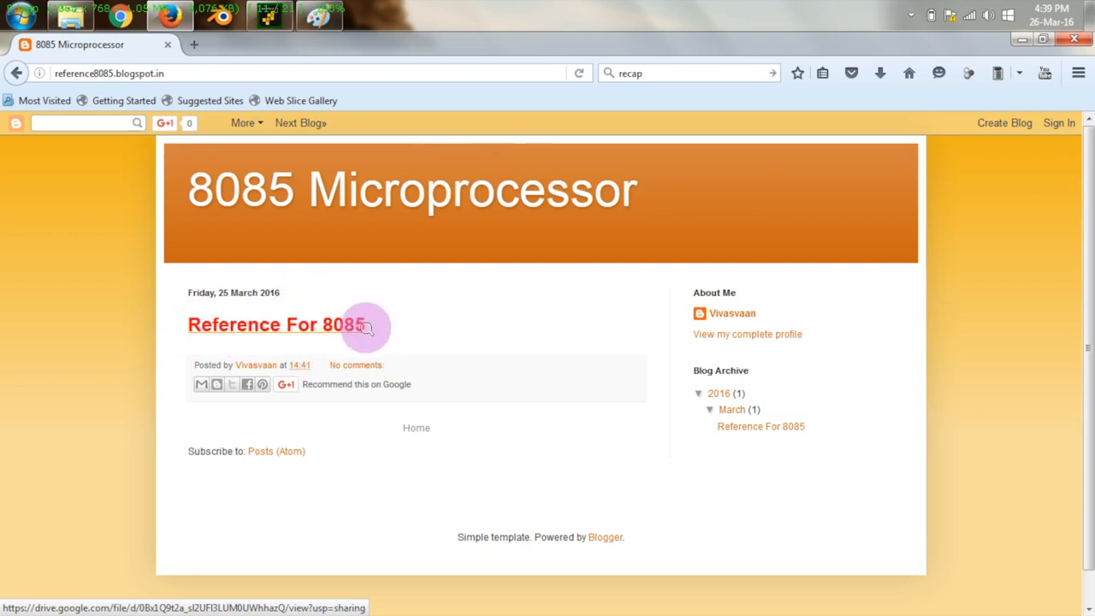
mouse_move(731, 374)
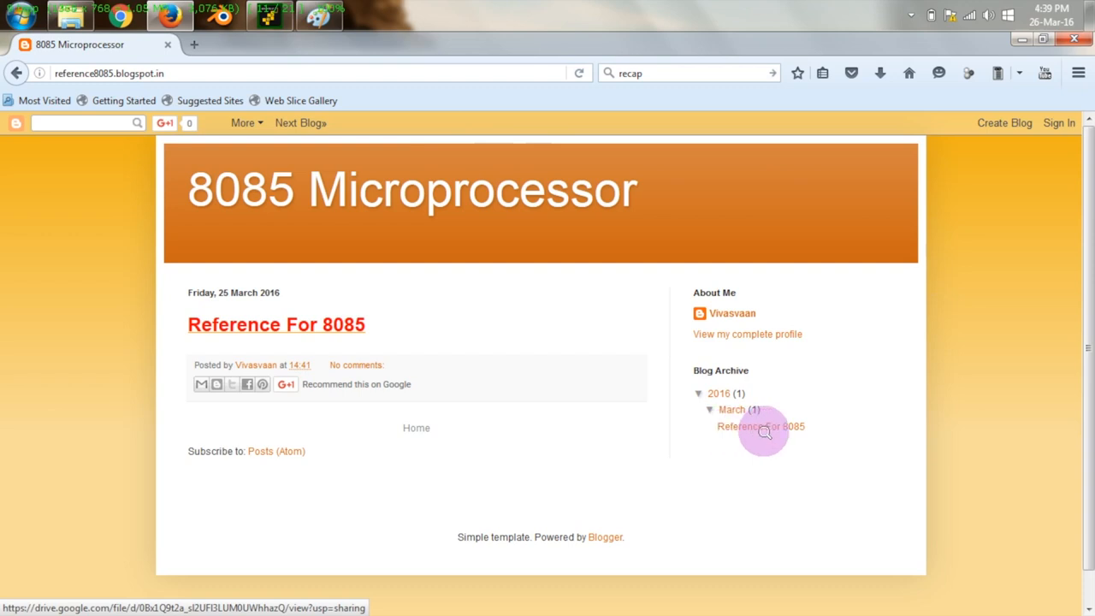
mouse_move(756, 443)
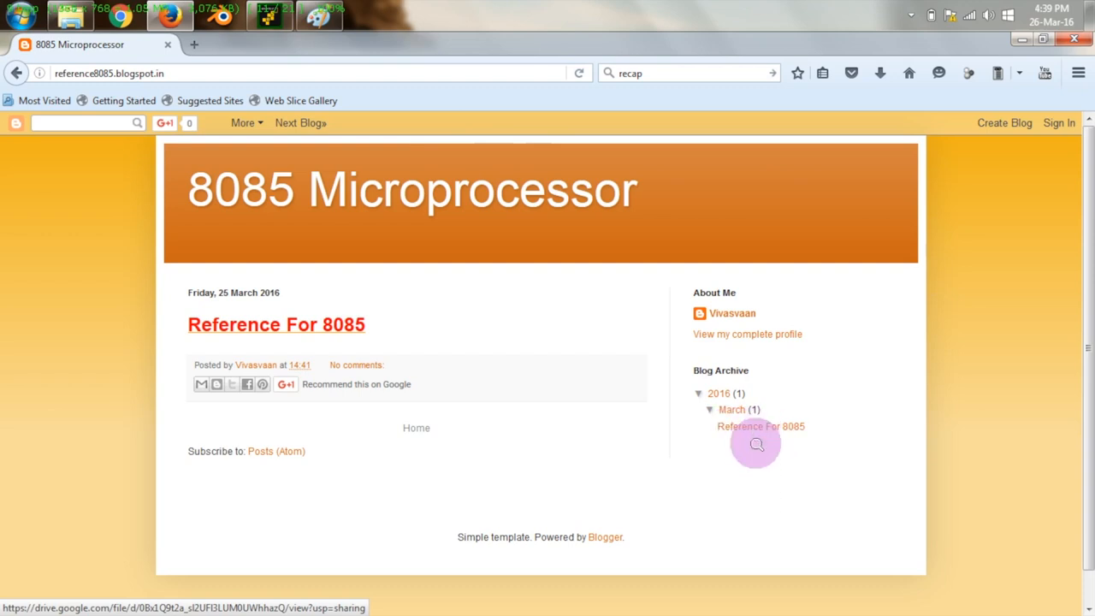
mouse_move(734, 411)
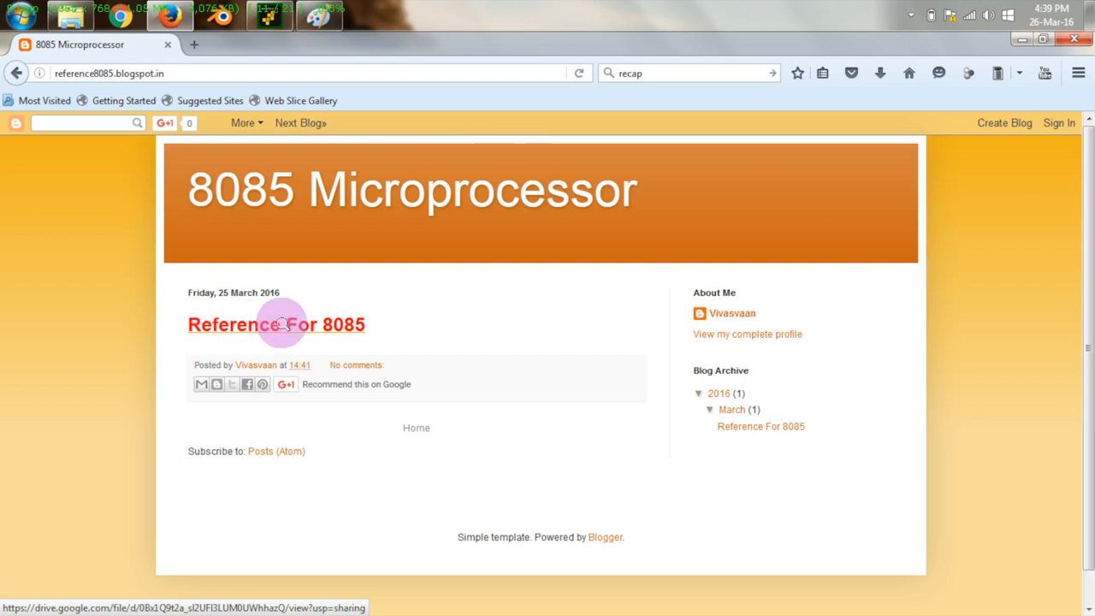
mouse_move(308, 325)
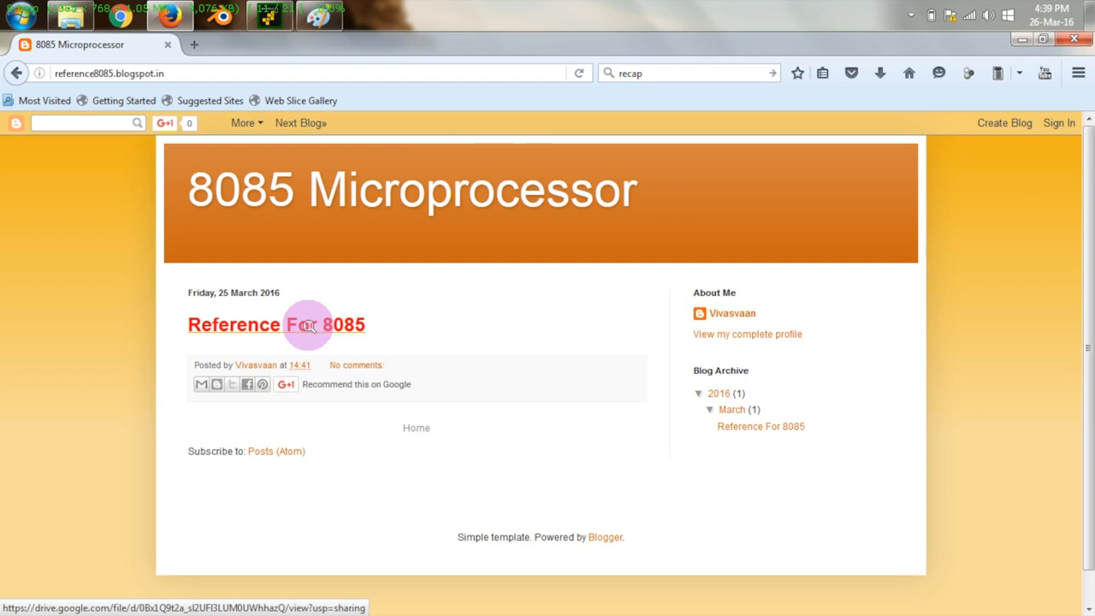
Open 8085 reference.pdf from Google Drive and scroll to the opcode table's rows.
click(276, 325)
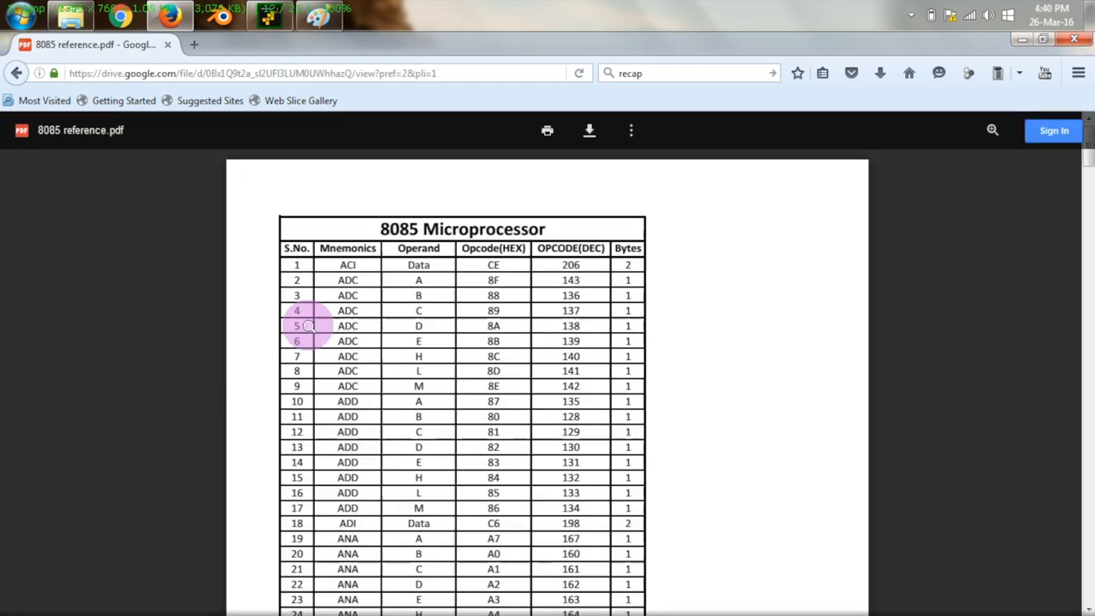
mouse_move(439, 342)
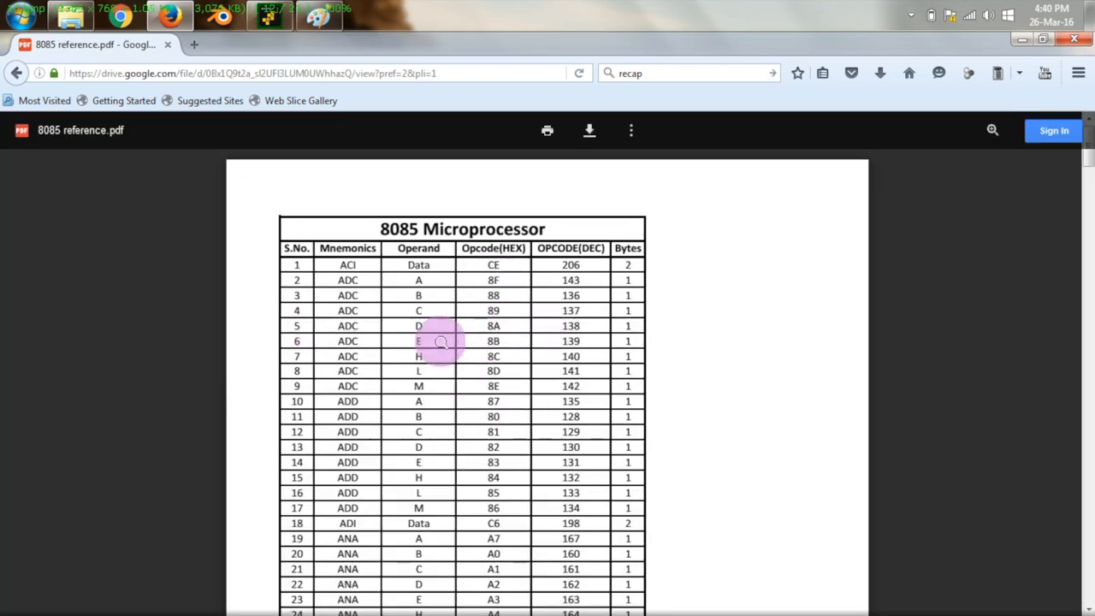
mouse_move(370, 248)
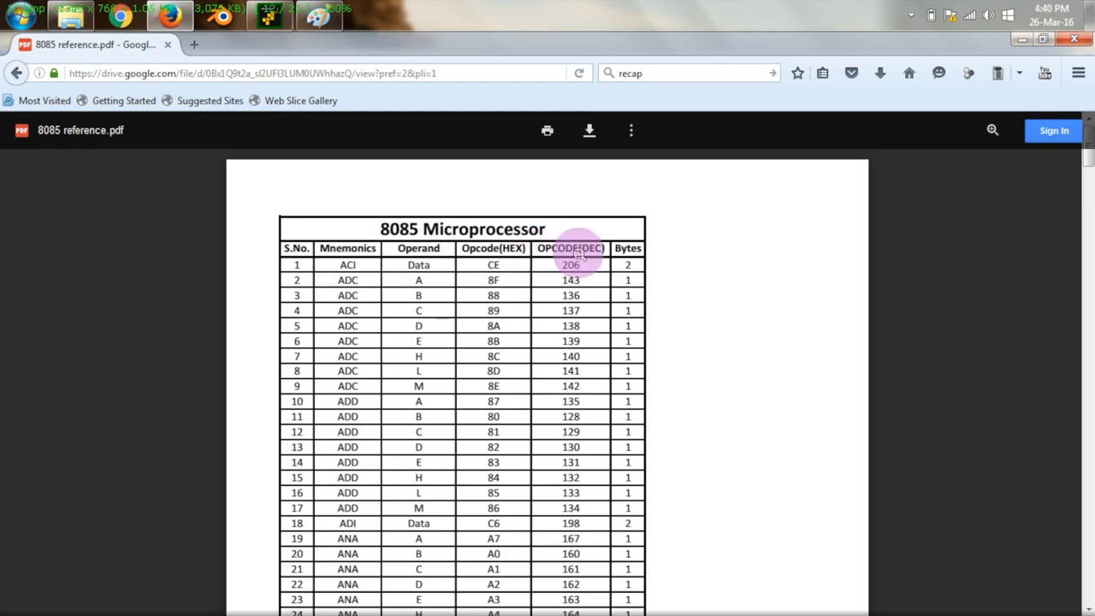
mouse_move(347, 368)
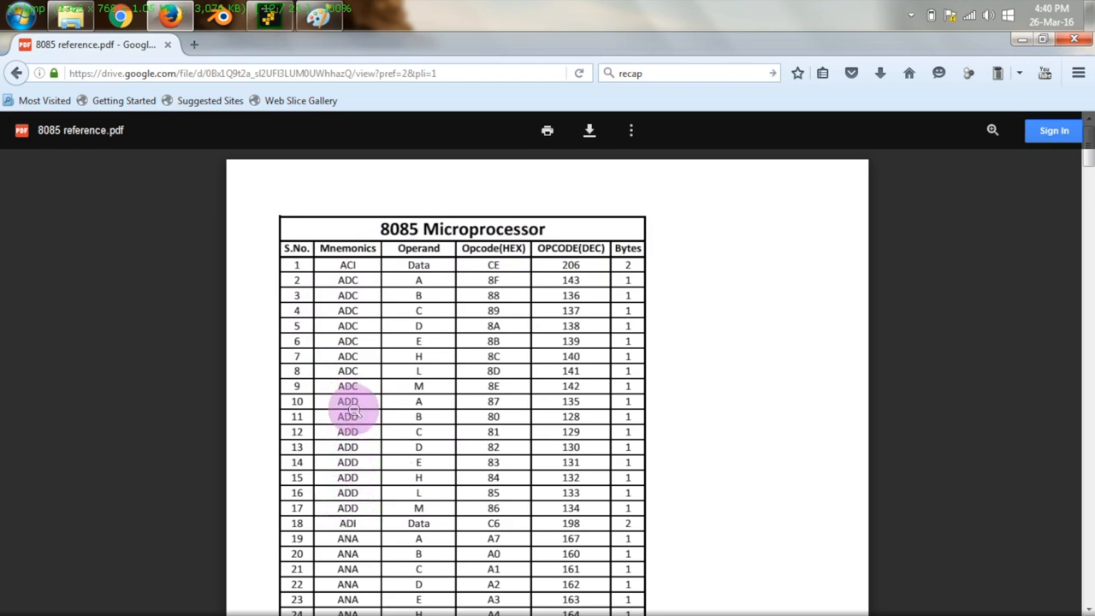
mouse_move(634, 403)
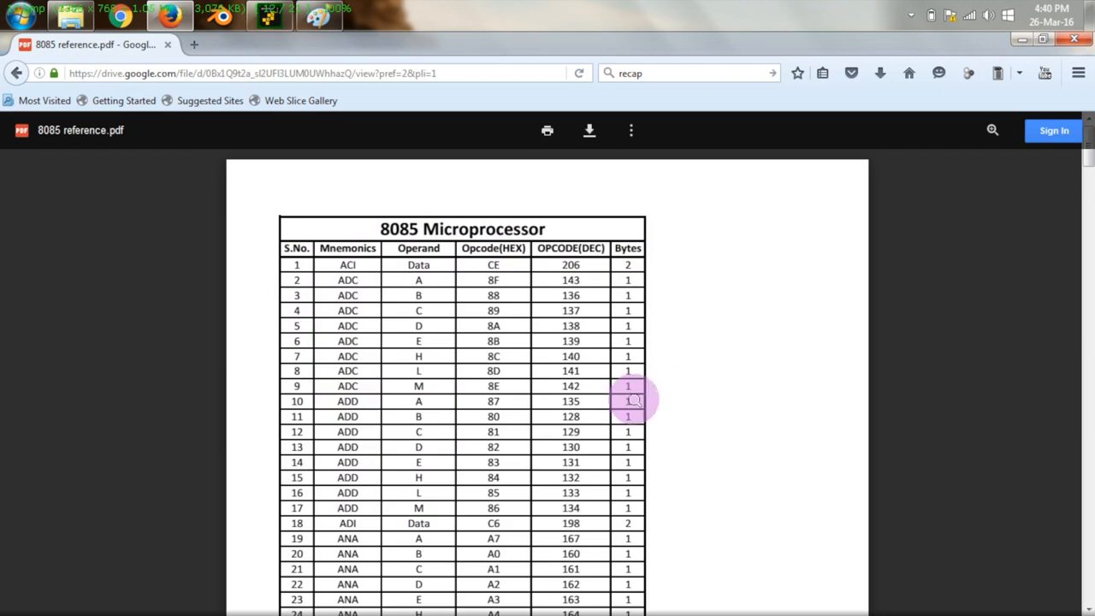
mouse_move(629, 446)
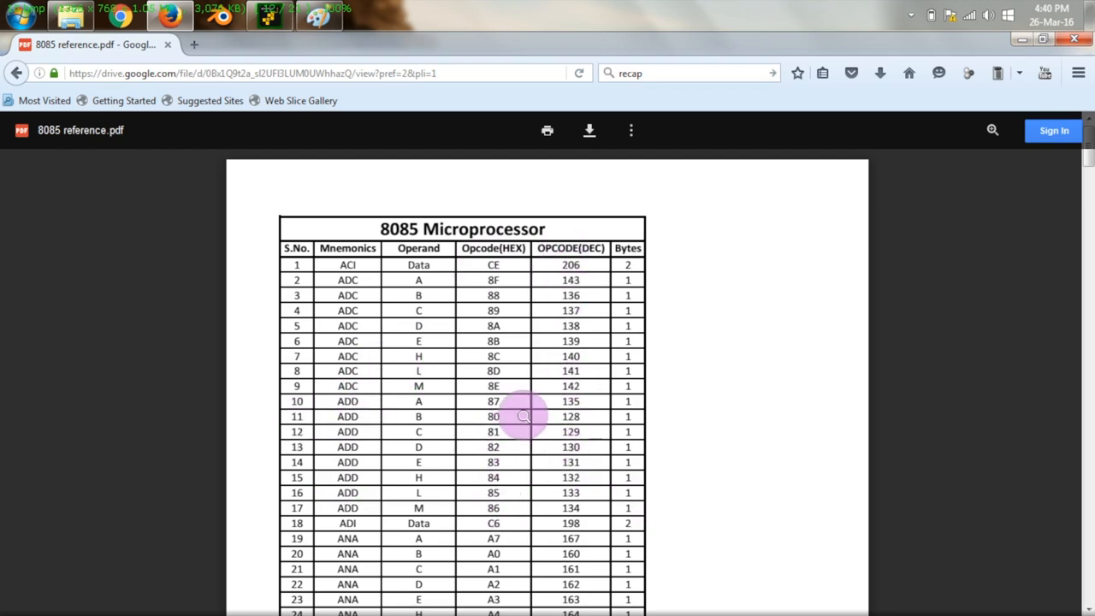
mouse_move(572, 401)
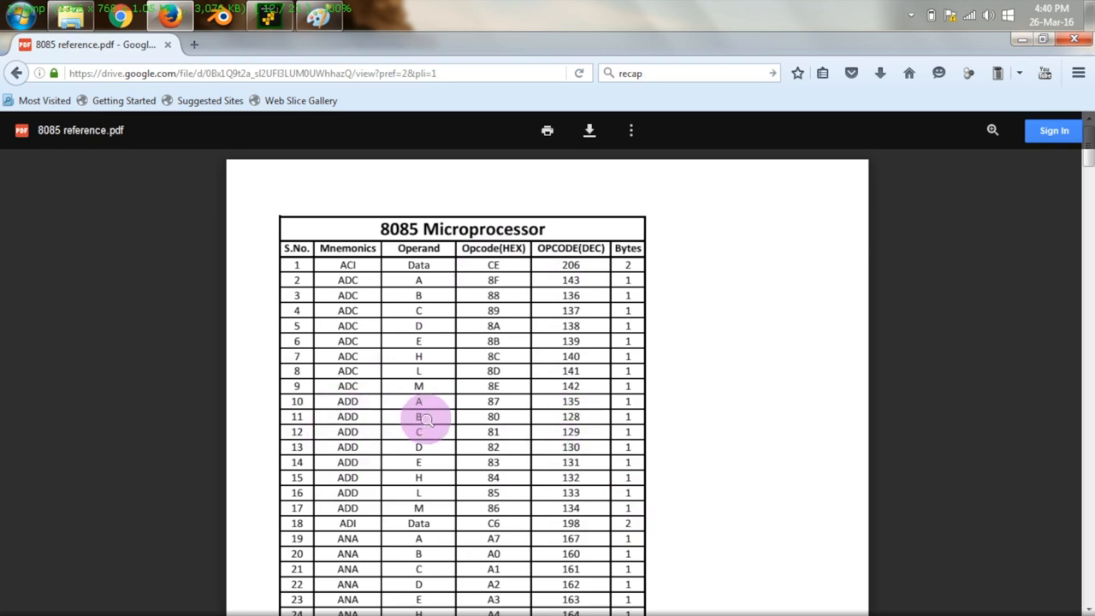
mouse_move(546, 428)
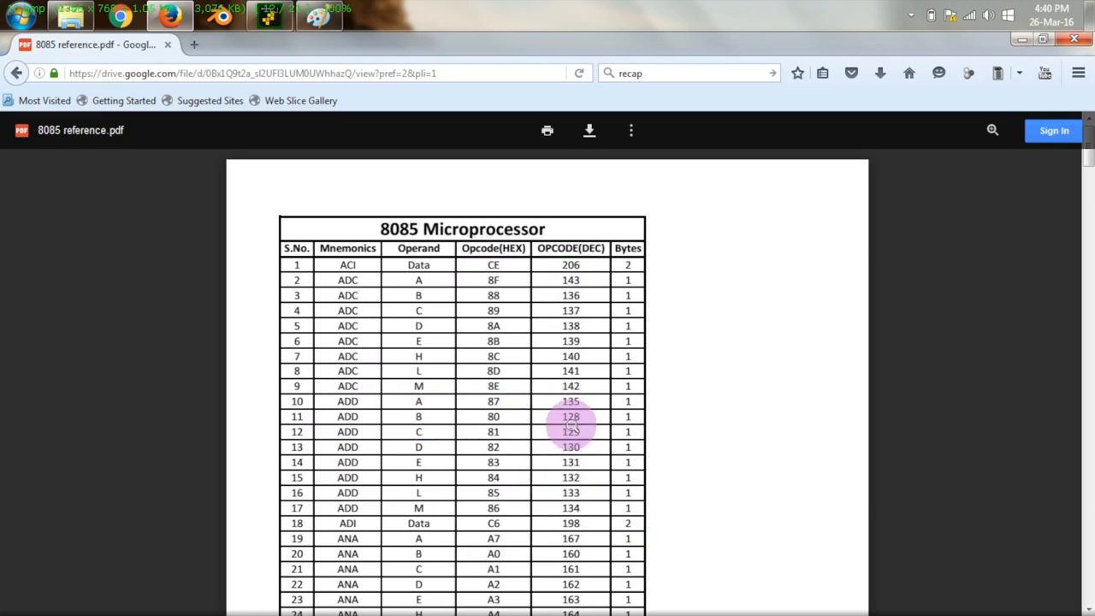
scroll(down, 3)
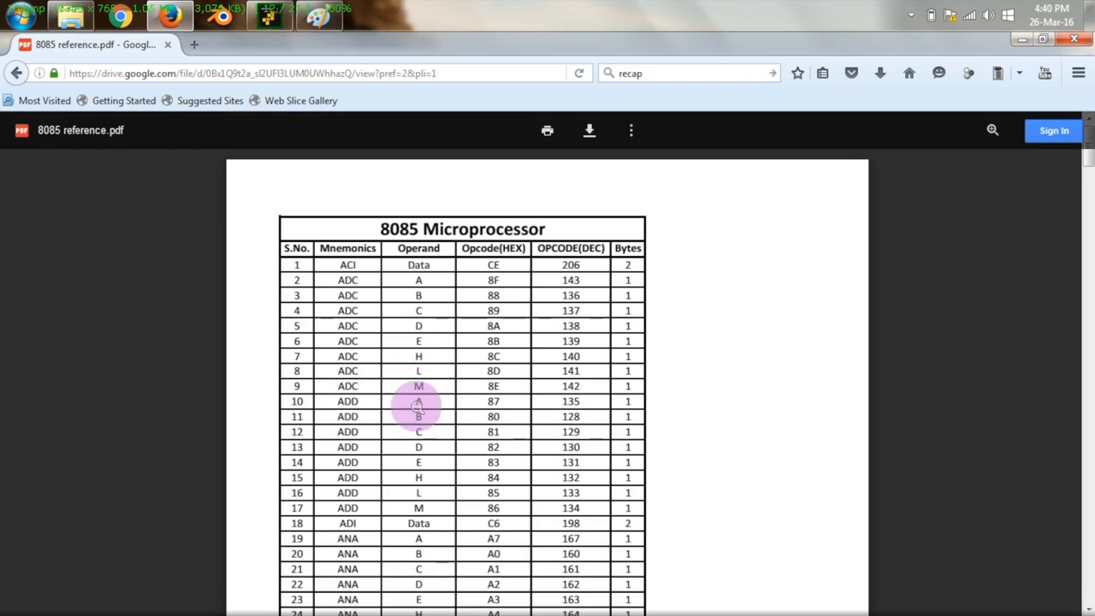
mouse_move(419, 454)
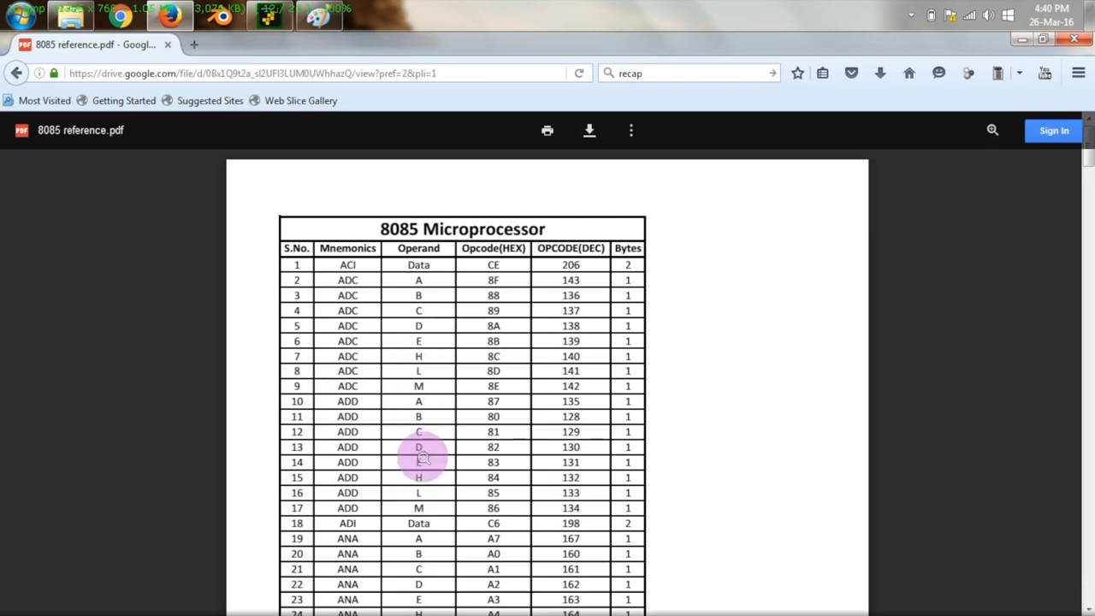
mouse_move(421, 401)
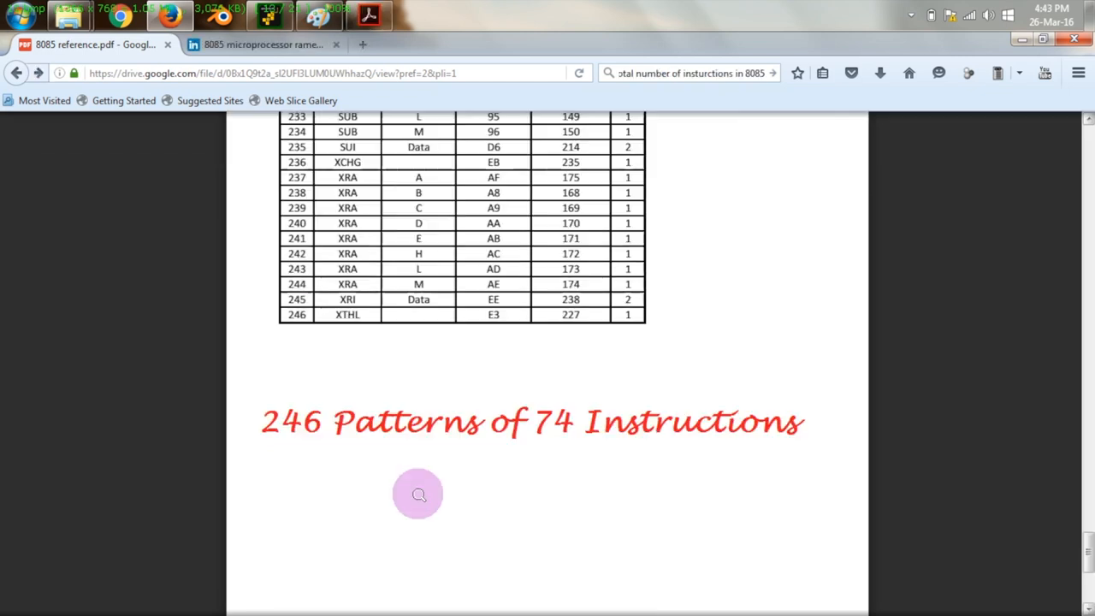
mouse_move(275, 427)
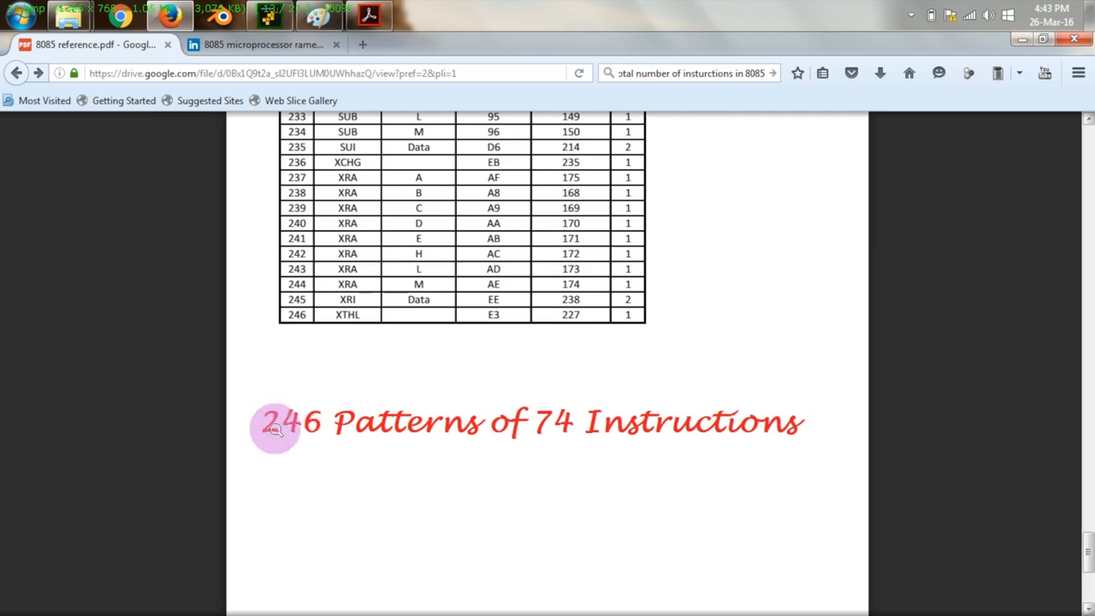
mouse_move(578, 452)
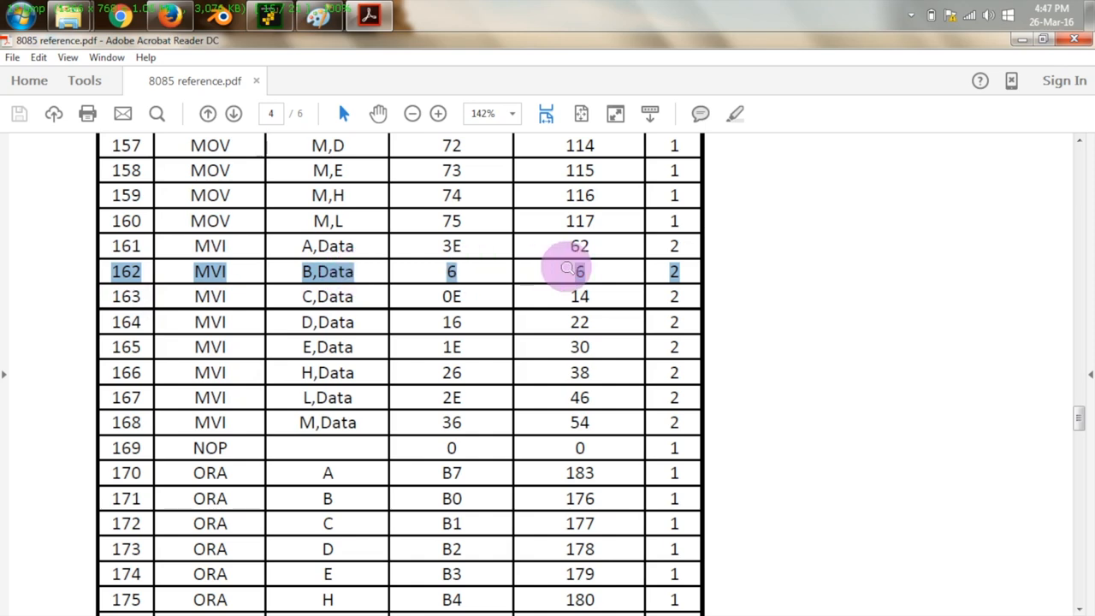
mouse_move(475, 296)
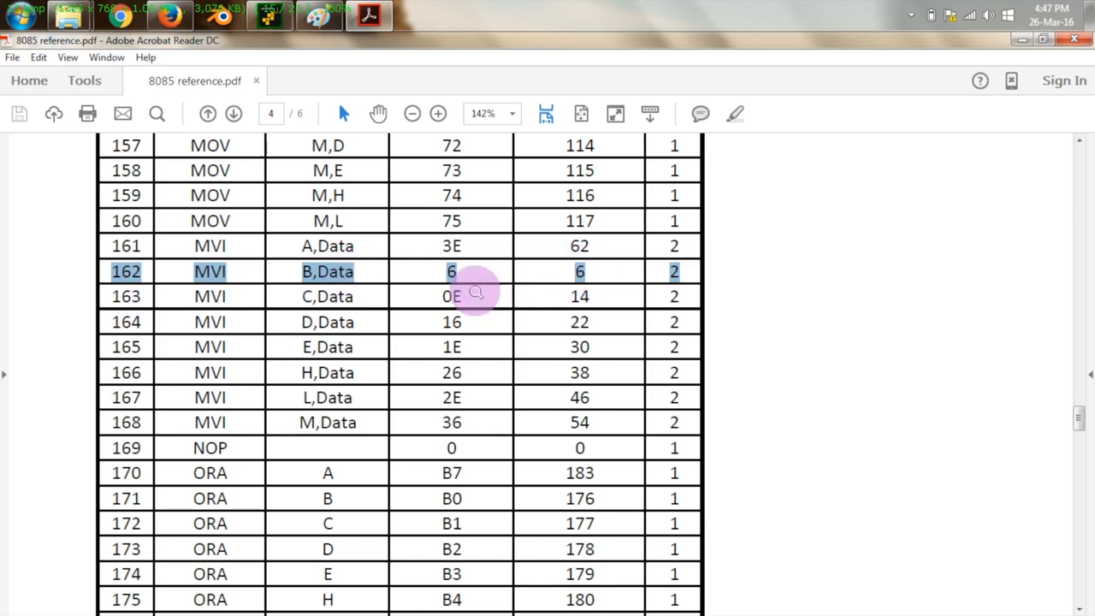
mouse_move(453, 272)
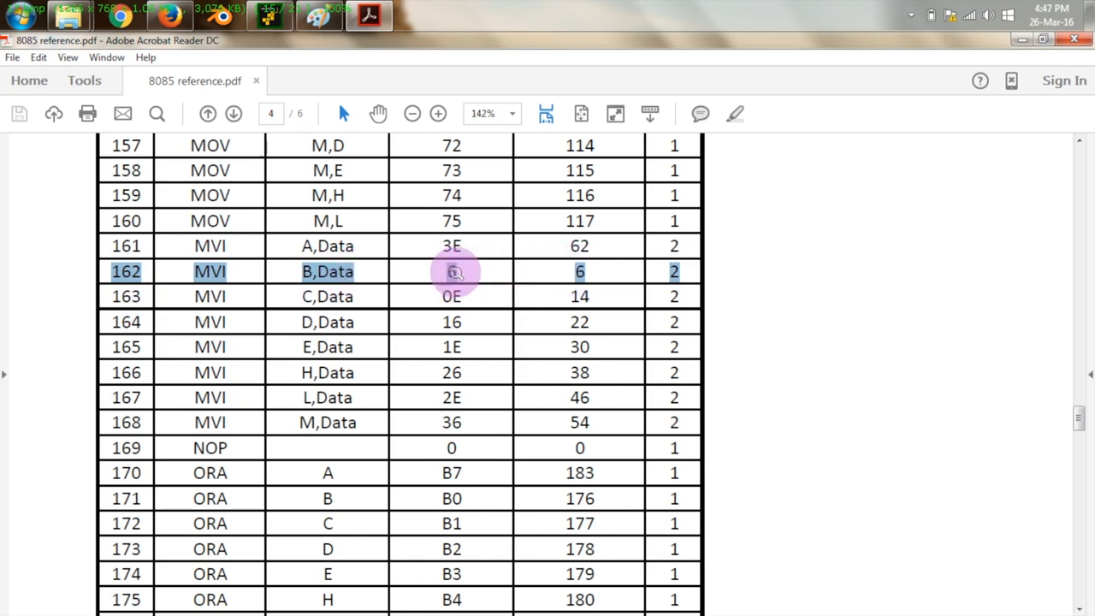
mouse_move(580, 272)
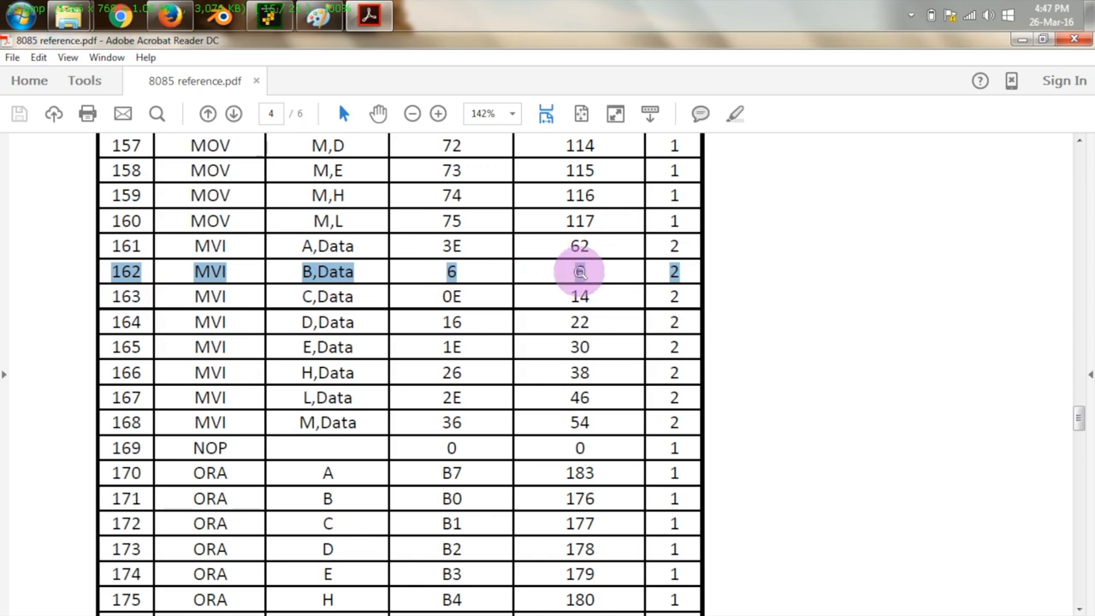
mouse_move(599, 272)
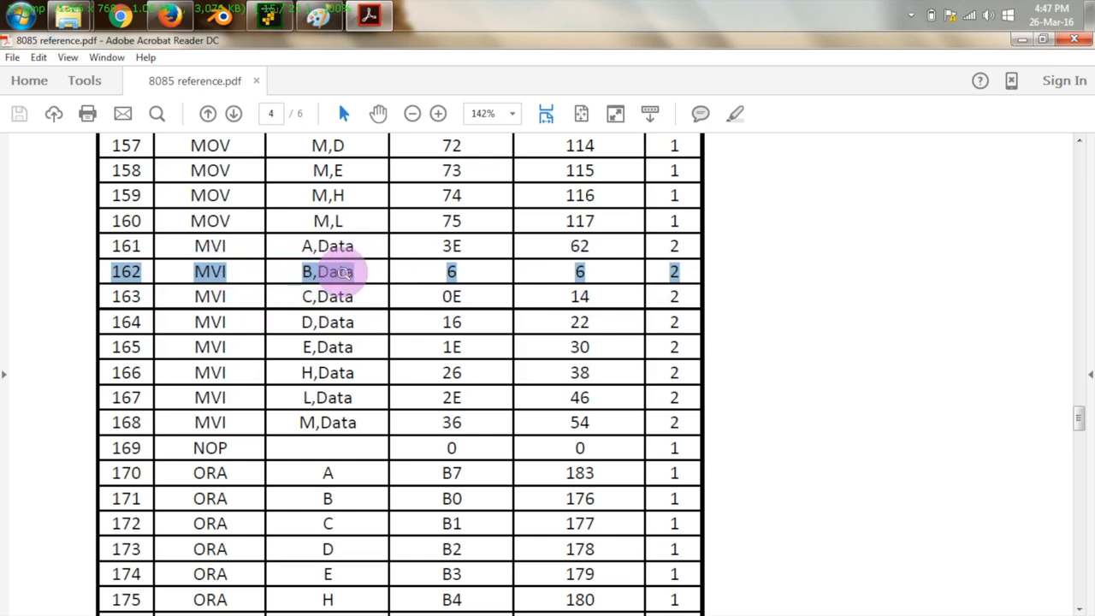
Return to GNUSim8085 to check byte 6 at 4200 against MVI B's opcode.
click(271, 16)
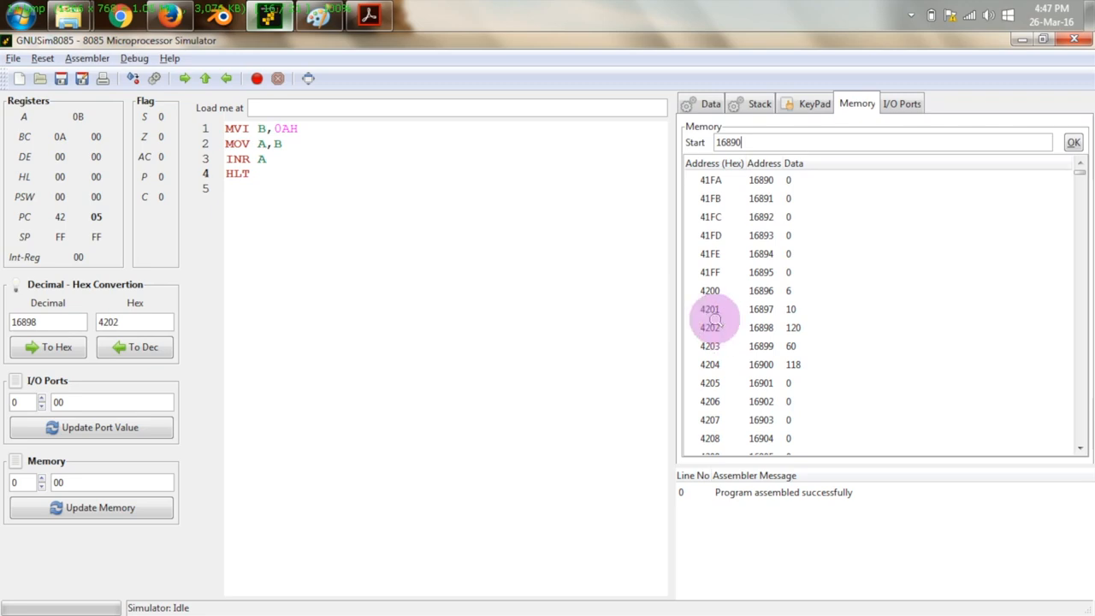
mouse_move(706, 291)
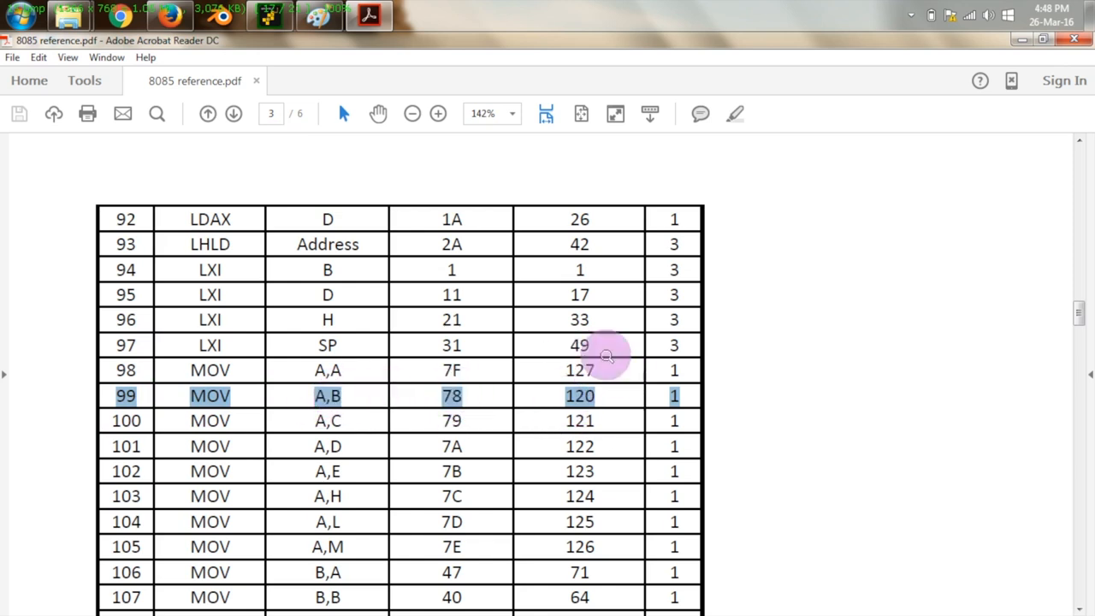
mouse_move(655, 398)
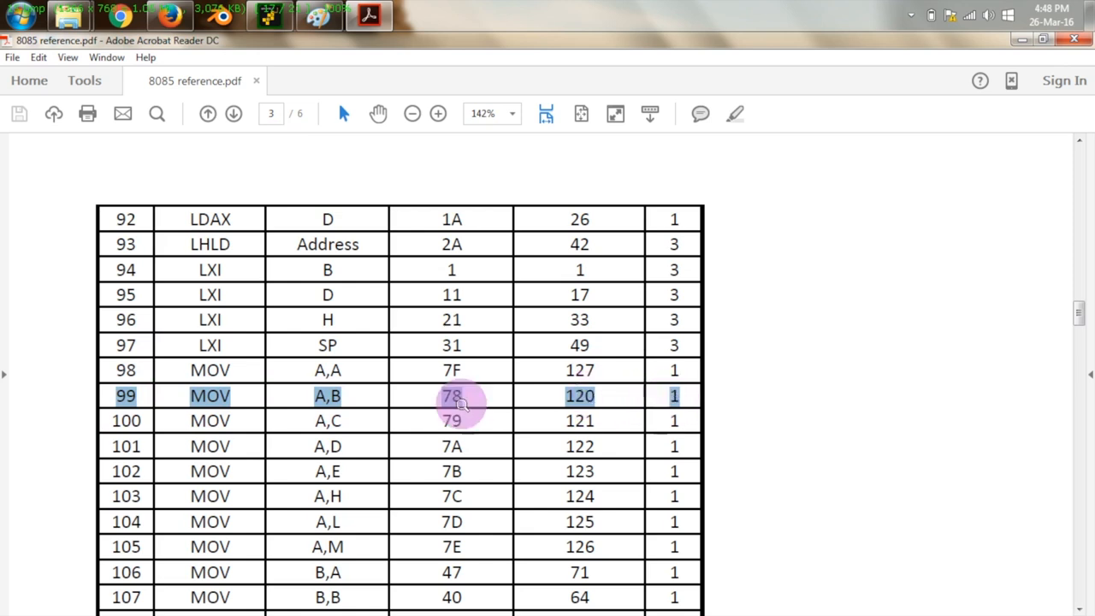
mouse_move(381, 398)
text(inr)
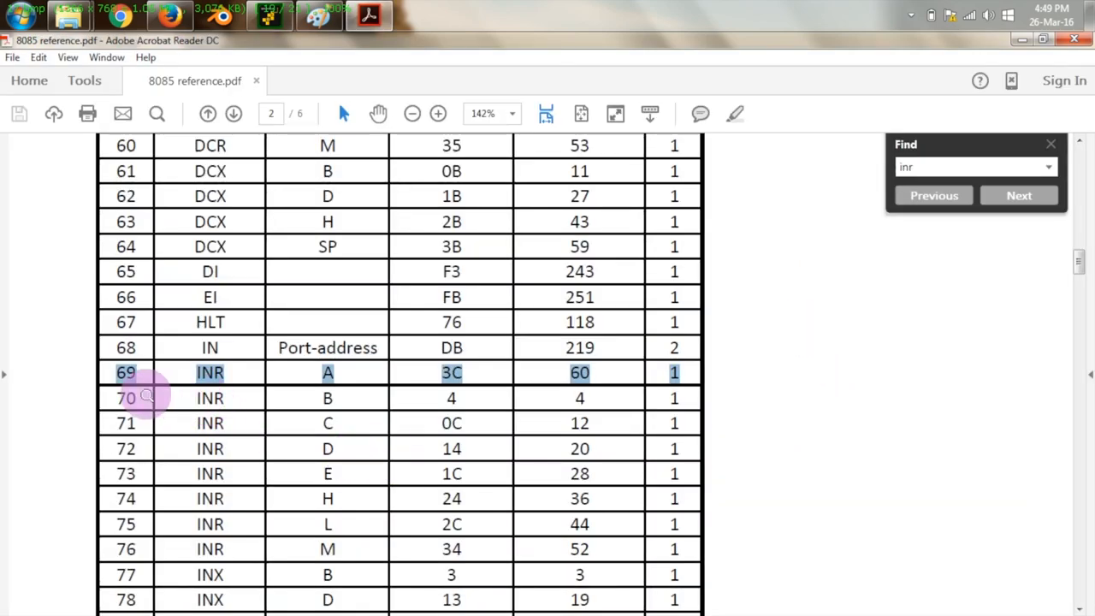
mouse_move(579, 372)
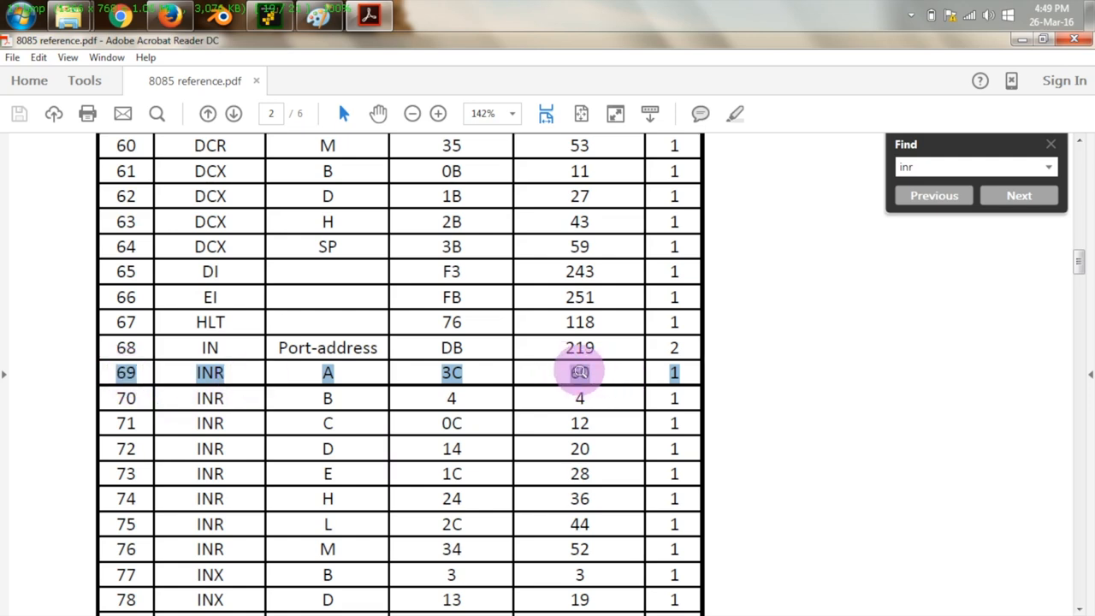
Look up the HLT entry (76 hex, 118 decimal), then return to the simulator.
click(271, 16)
text(hlt)
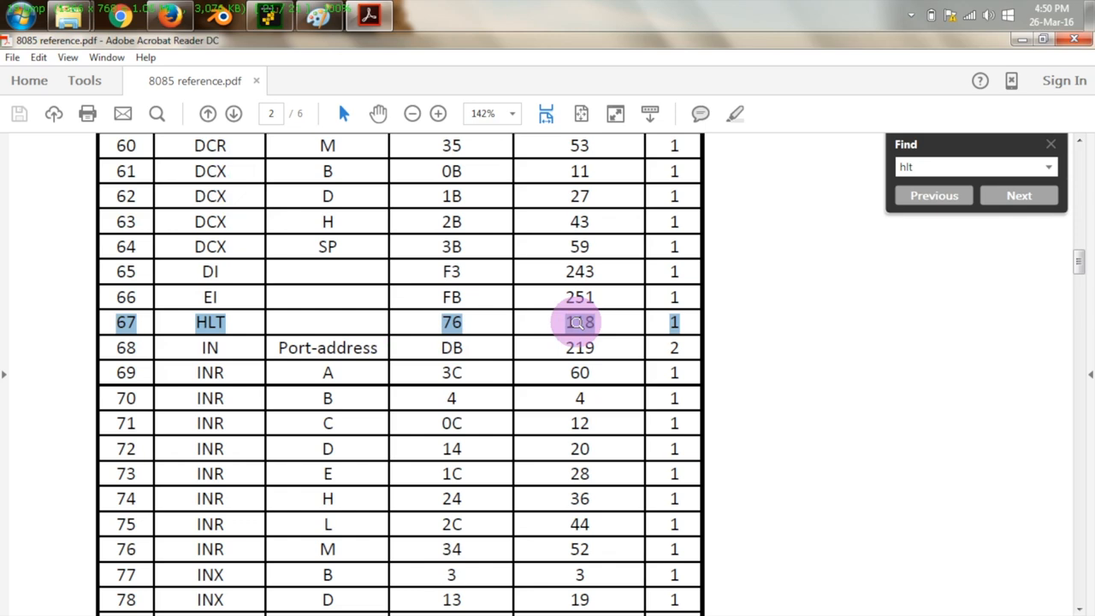
click(271, 16)
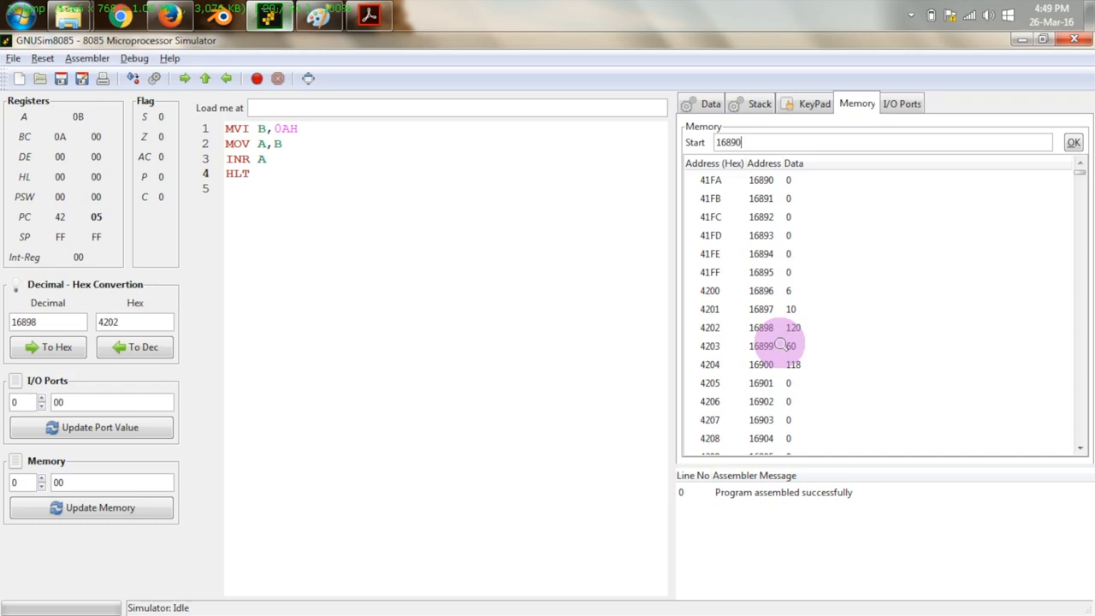
mouse_move(812, 252)
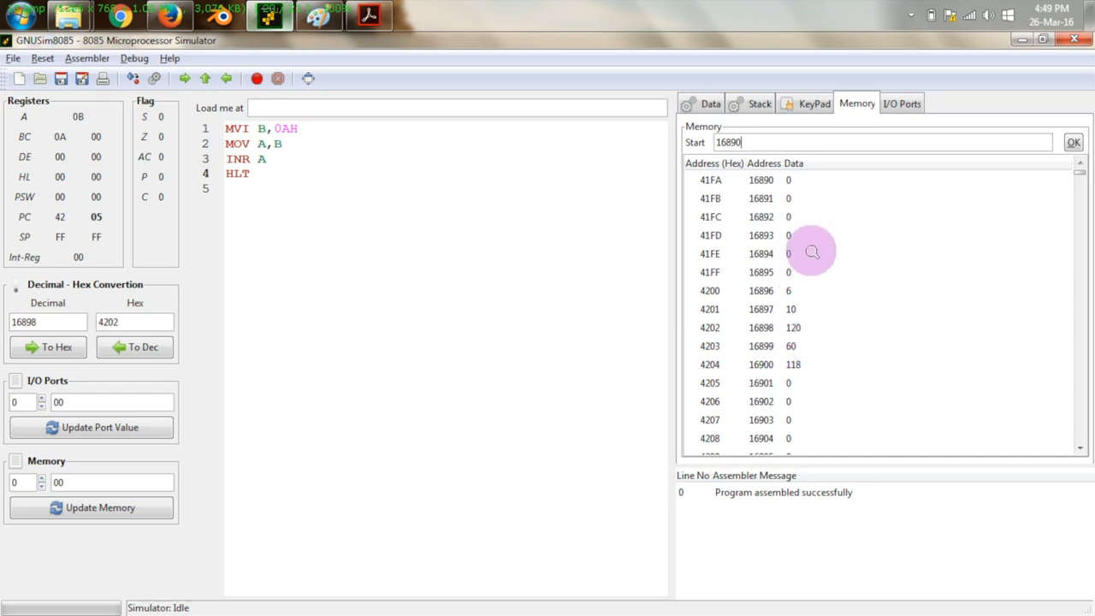
mouse_move(736, 282)
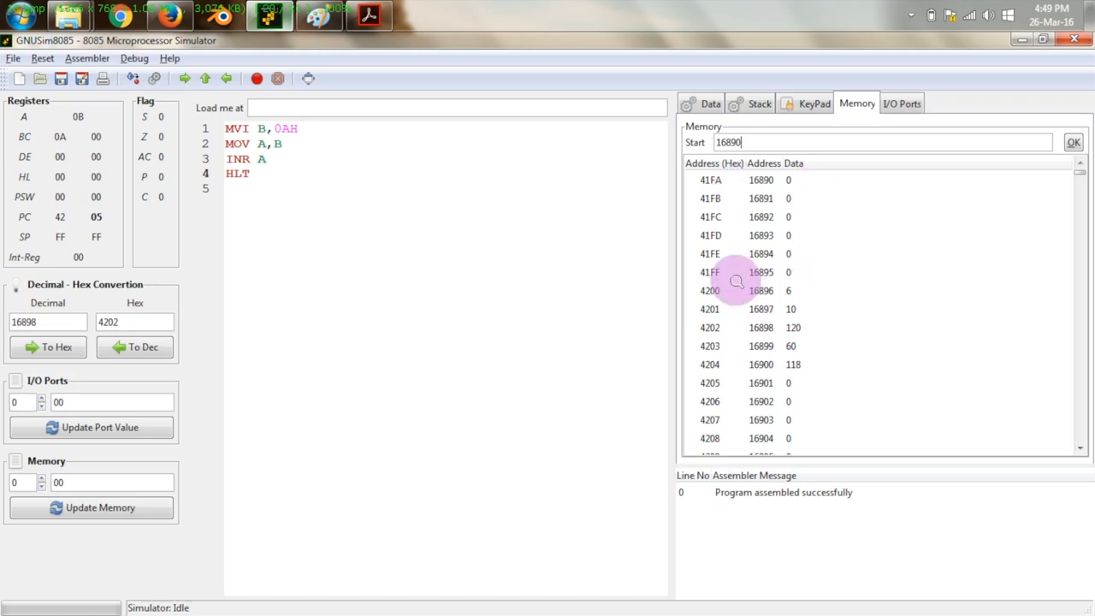
mouse_move(838, 377)
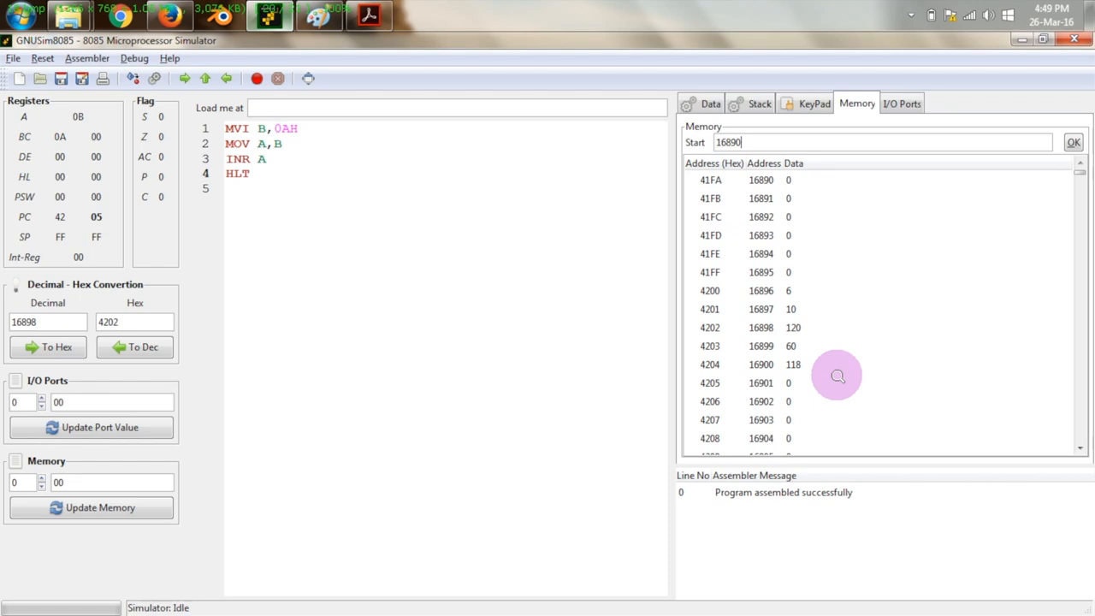
mouse_move(783, 309)
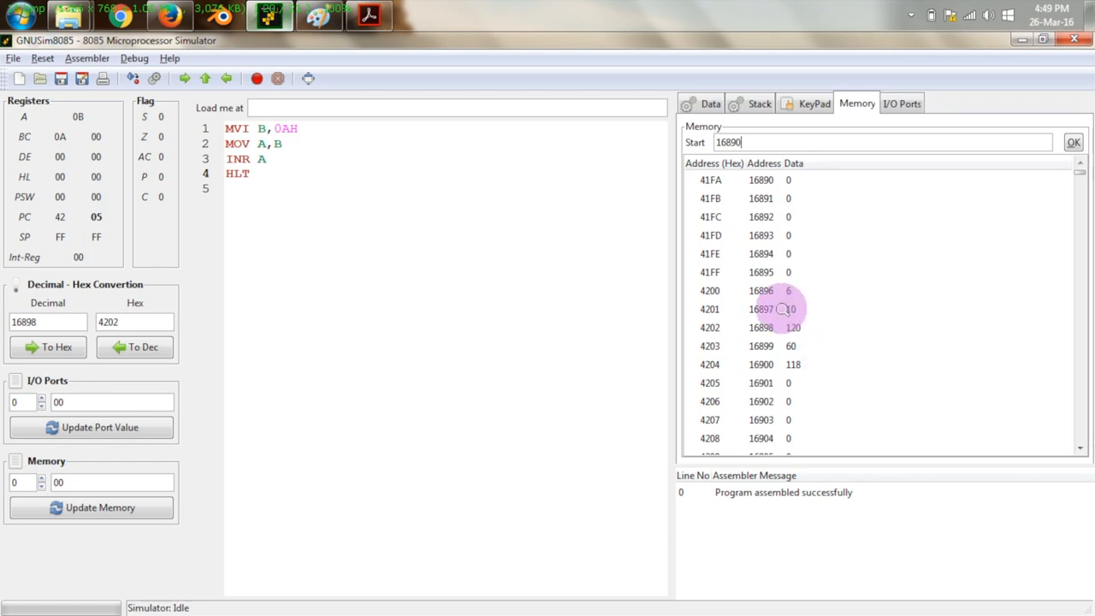
mouse_move(396, 191)
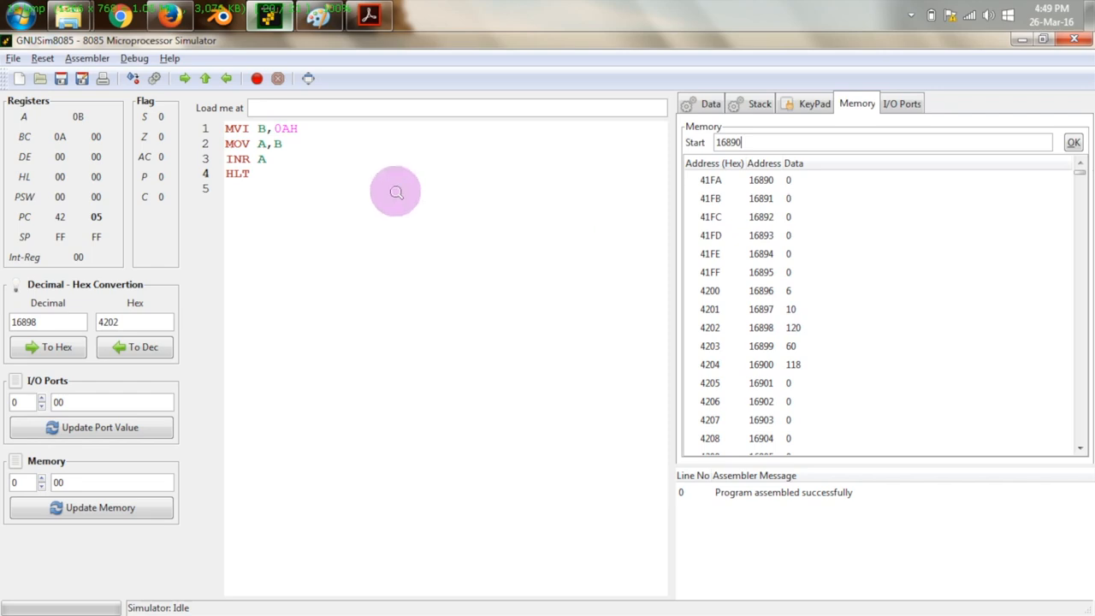
mouse_move(321, 207)
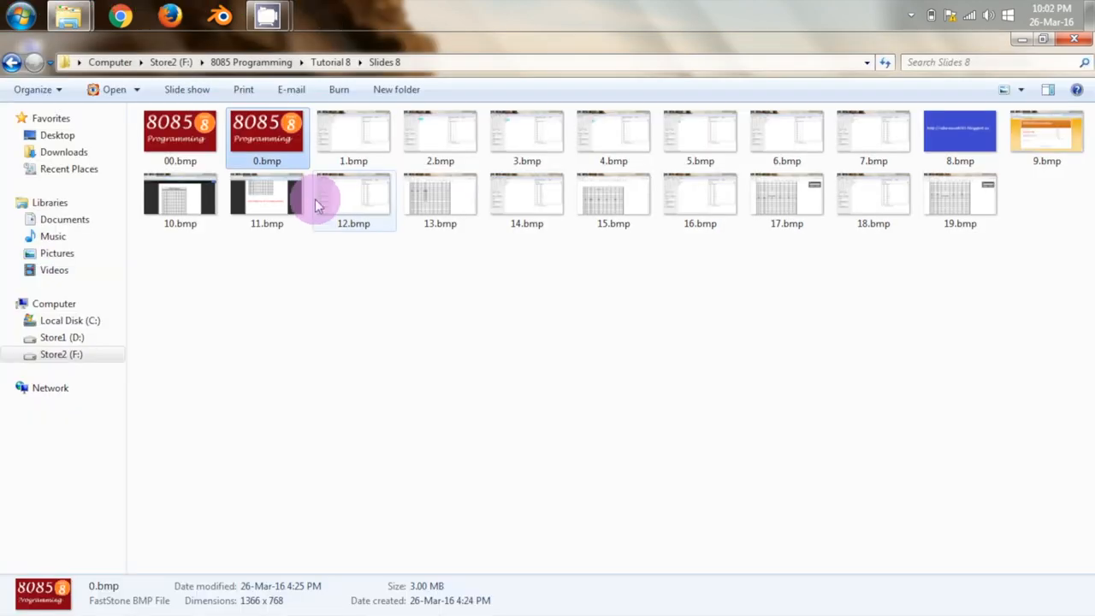
Review memory bytes 6, 10, 120, 60, 118 against the reference opcodes.
click(268, 15)
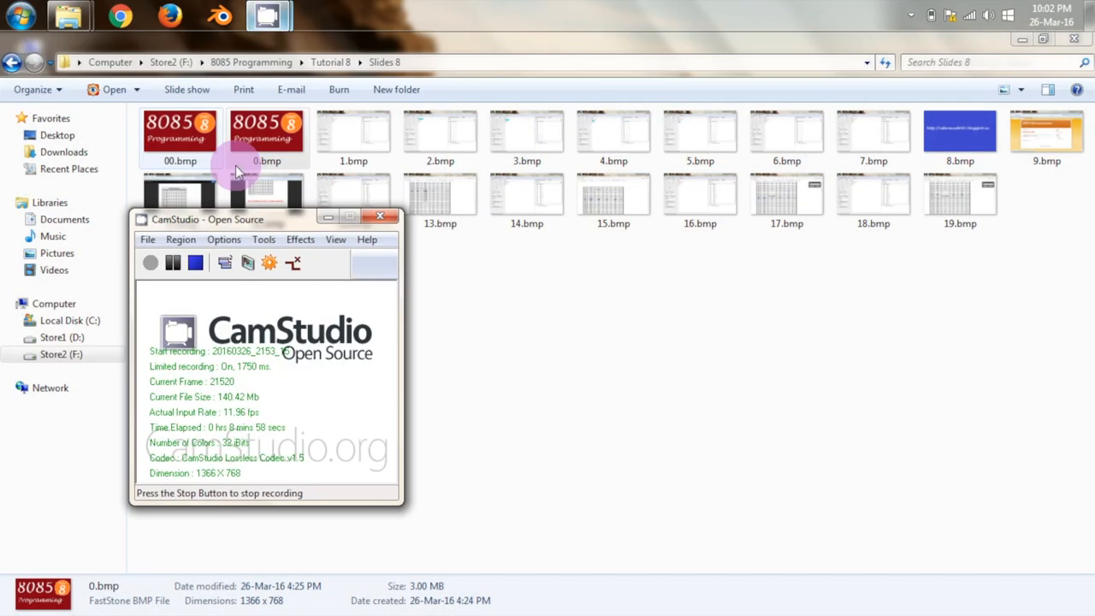